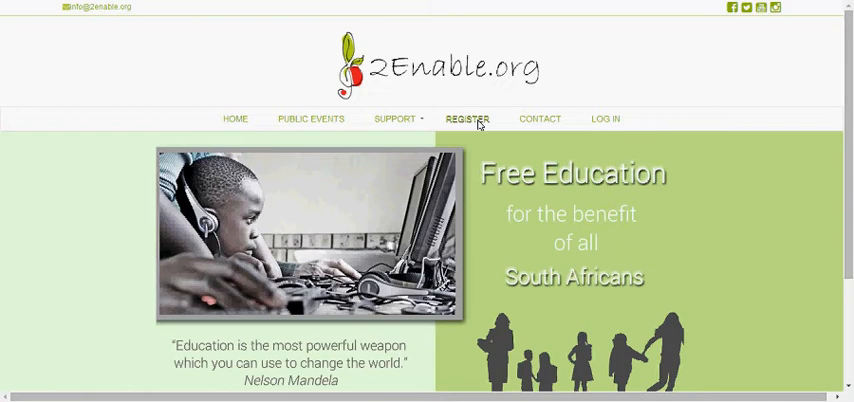
Open the registration form and enter first name 'Demo' and surname 'User'.
left_click(468, 119)
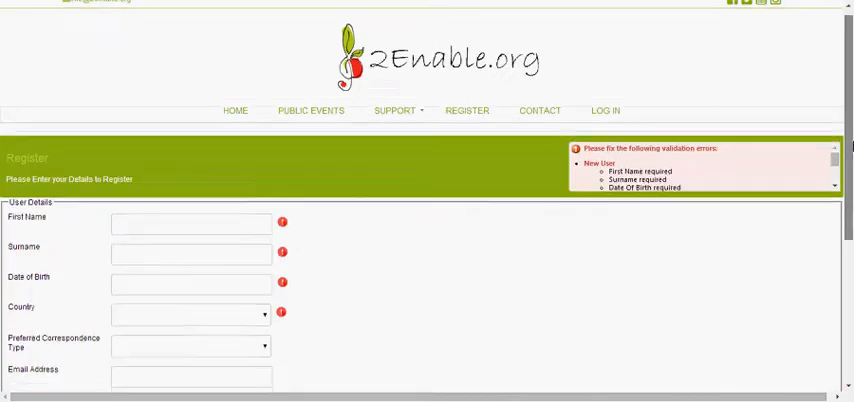
scroll("down", 3)
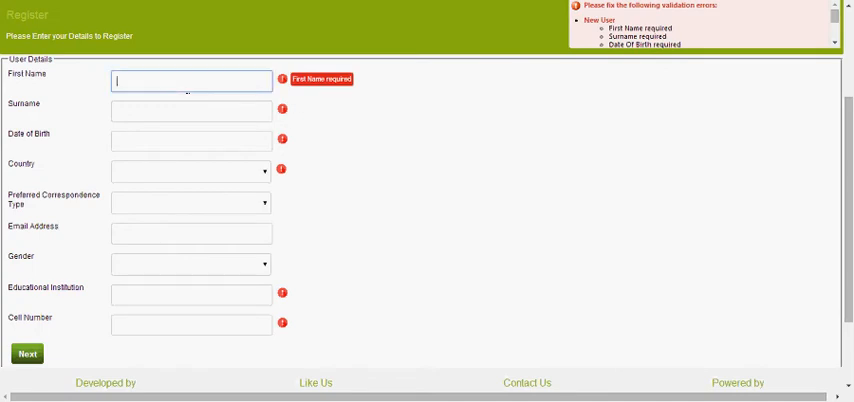
type("Demo")
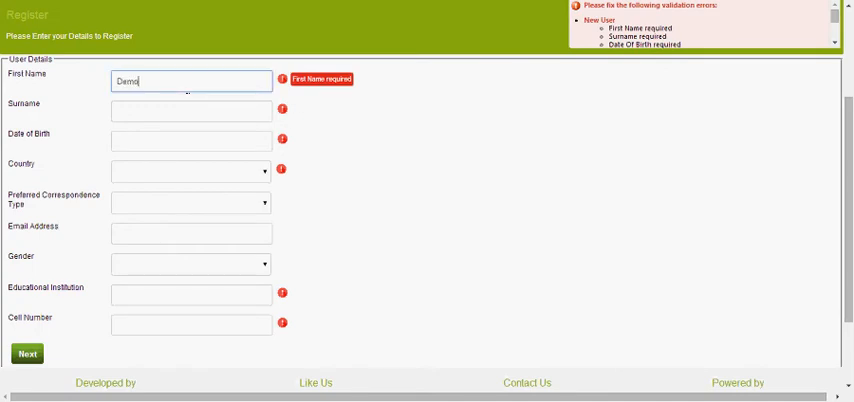
type("User")
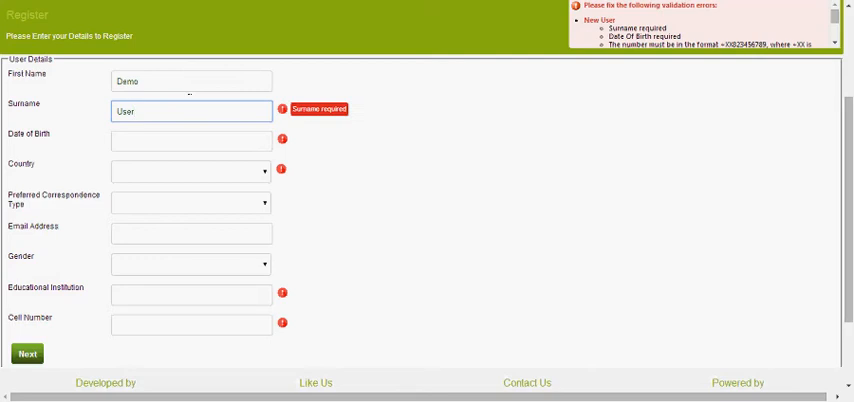
left_click(190, 140)
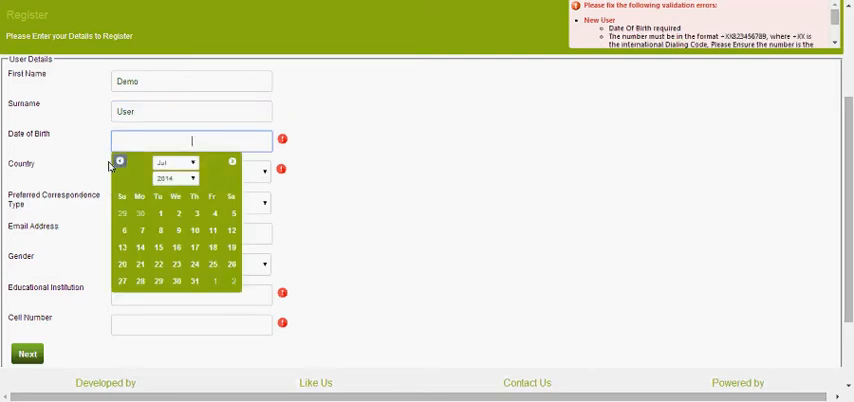
left_click(120, 162)
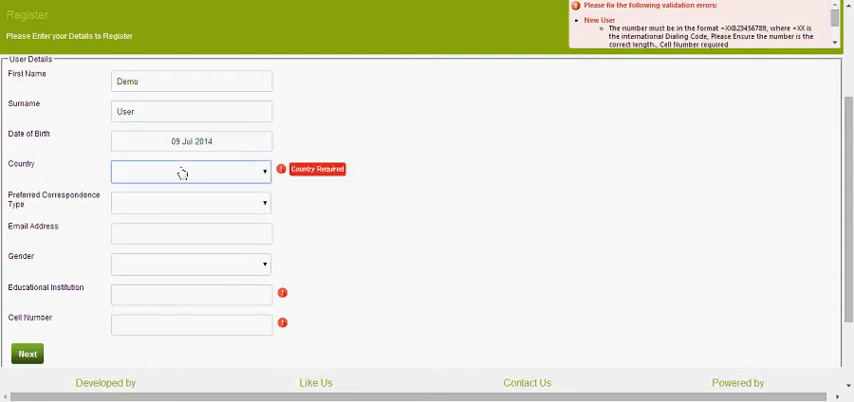
left_click(190, 170)
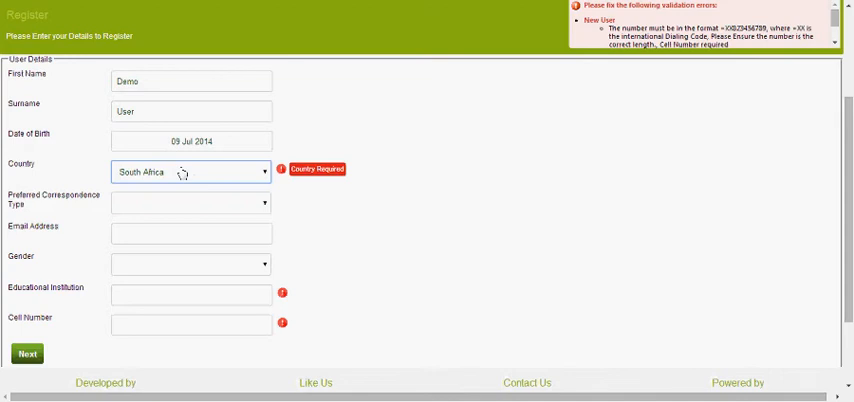
left_click(190, 171)
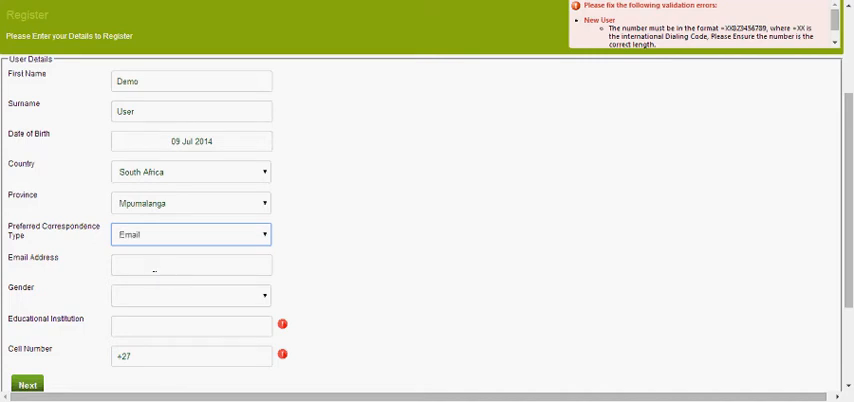
left_click(191, 264)
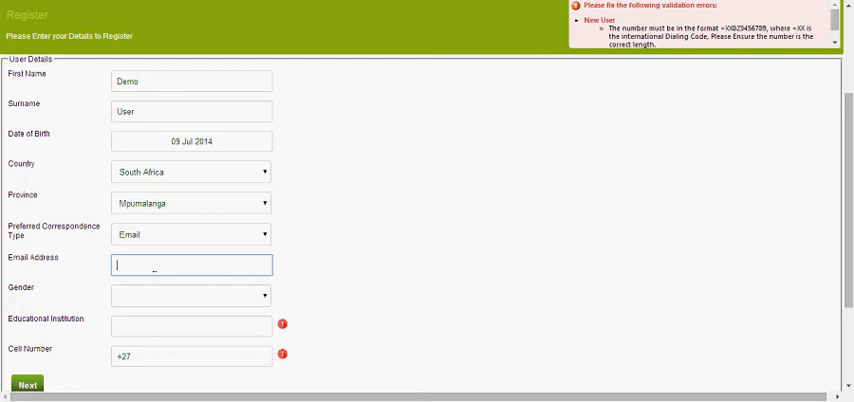
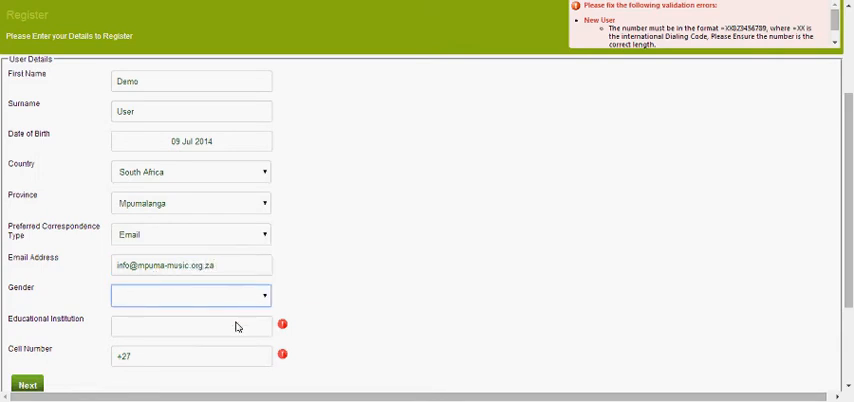
left_click(190, 295)
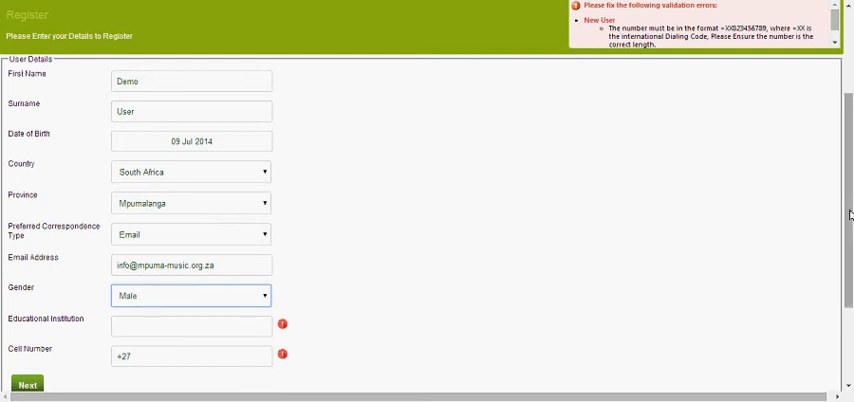
scroll("down", 3)
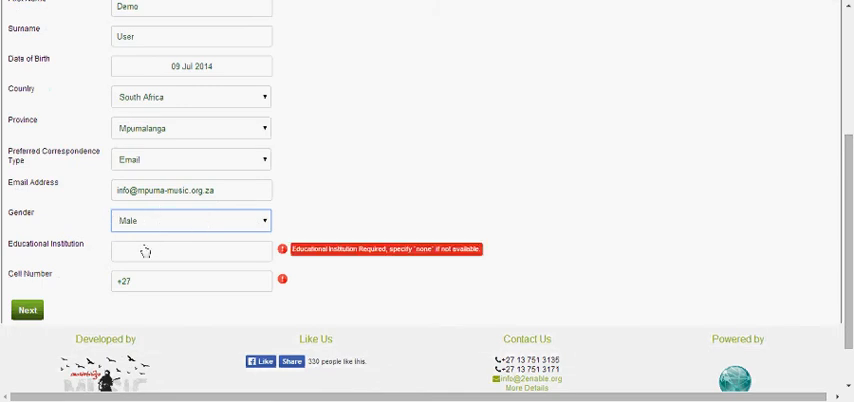
Search institutions for 'none' and choose None as the educational institution.
left_click(190, 251)
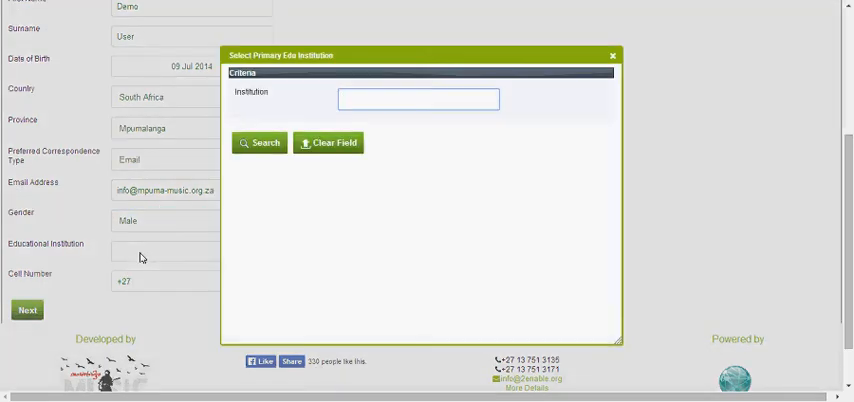
left_click(418, 99)
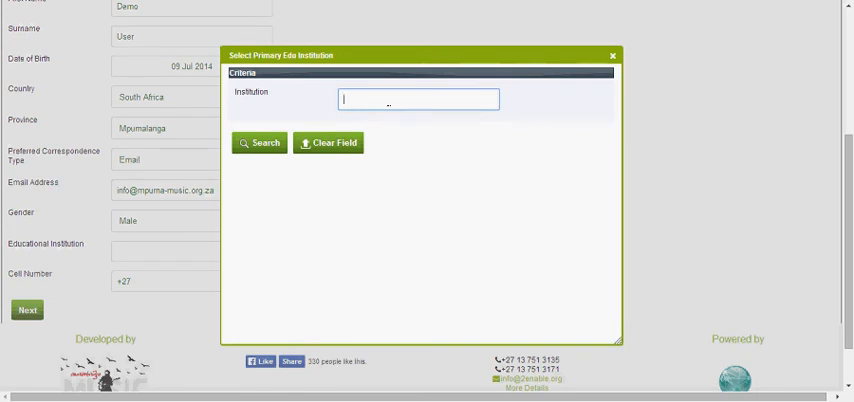
type("none")
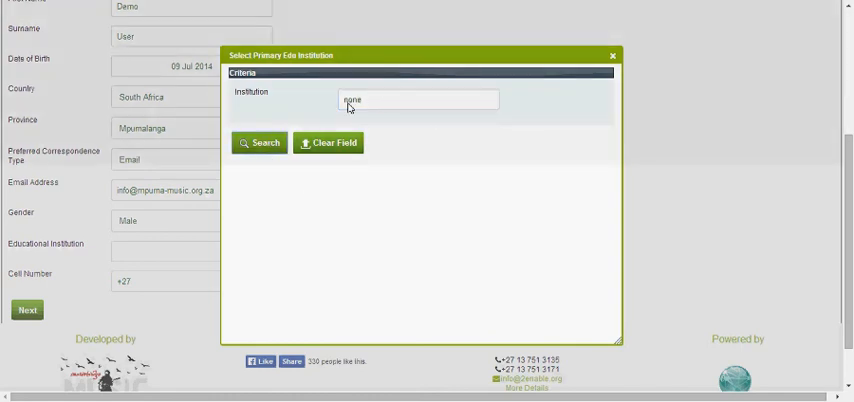
left_click(259, 142)
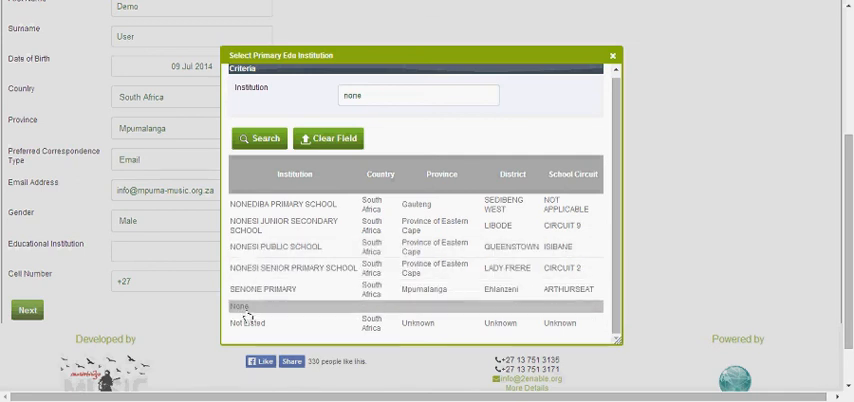
left_click(240, 306)
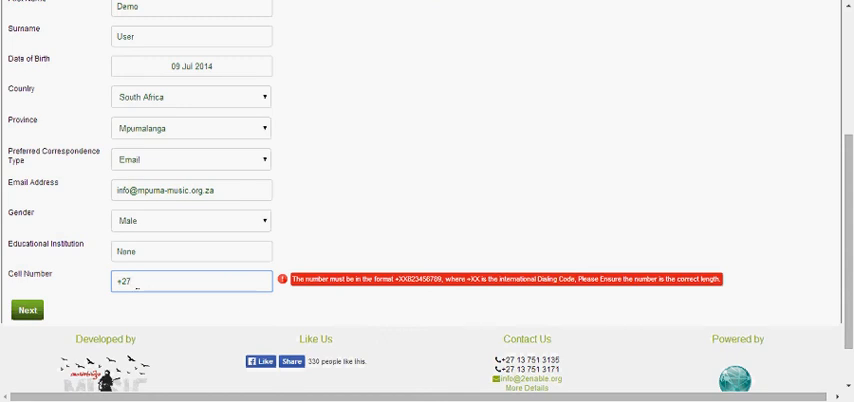
triple_click(190, 280)
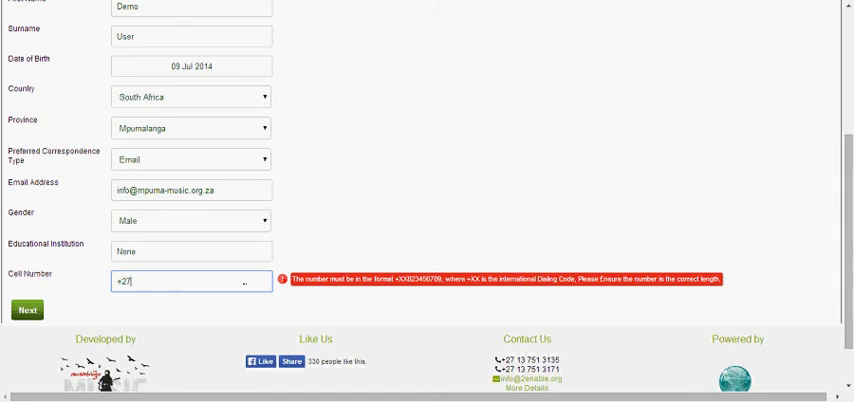
type("829215172")
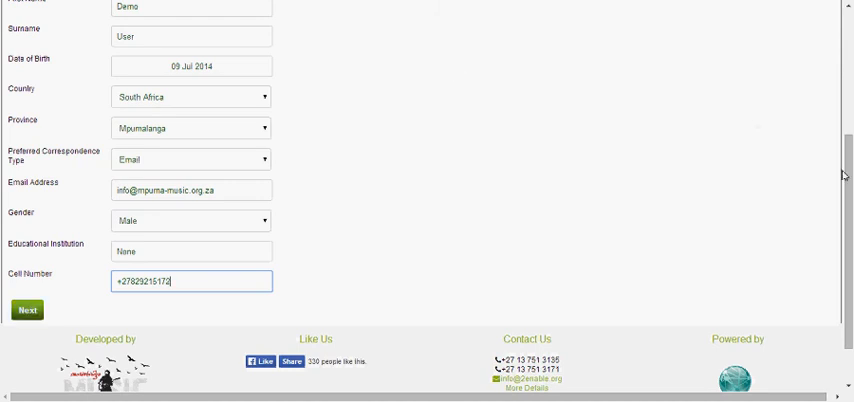
Submit the form and view the 'email already registered' Invalid Details message.
scroll("up", 3)
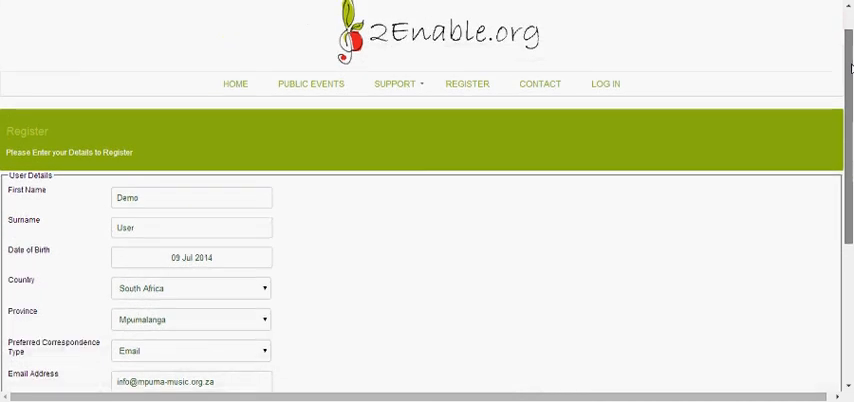
scroll("down", 3)
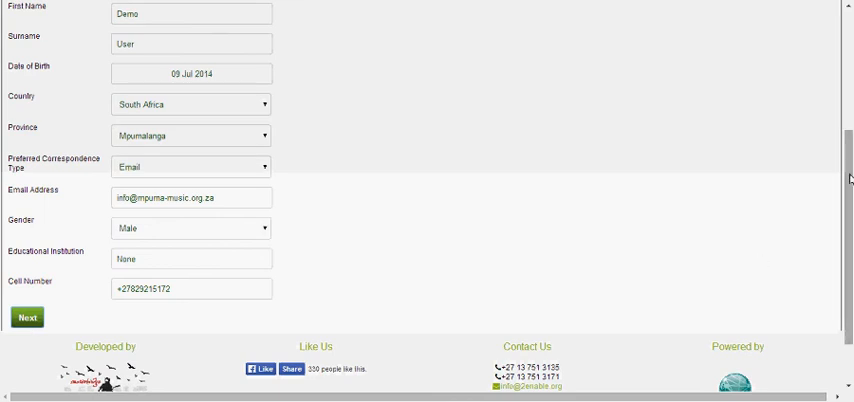
scroll("up", 3)
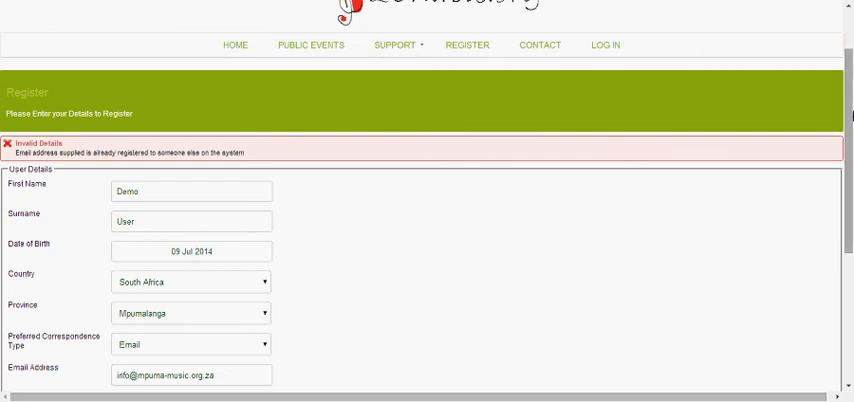
scroll("down", 3)
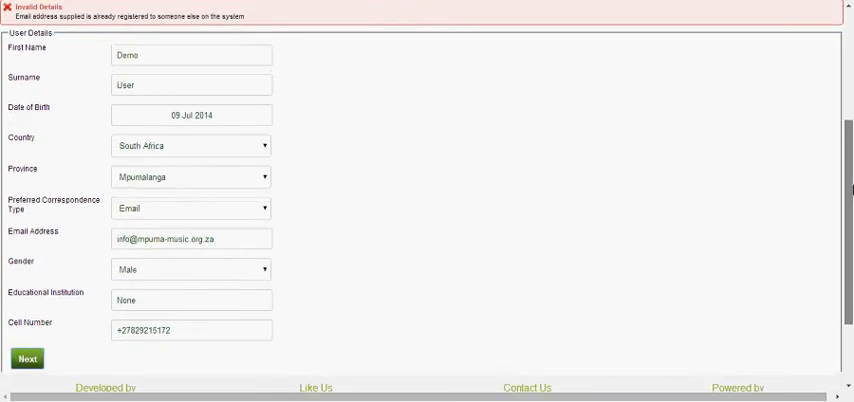
scroll("up", 3)
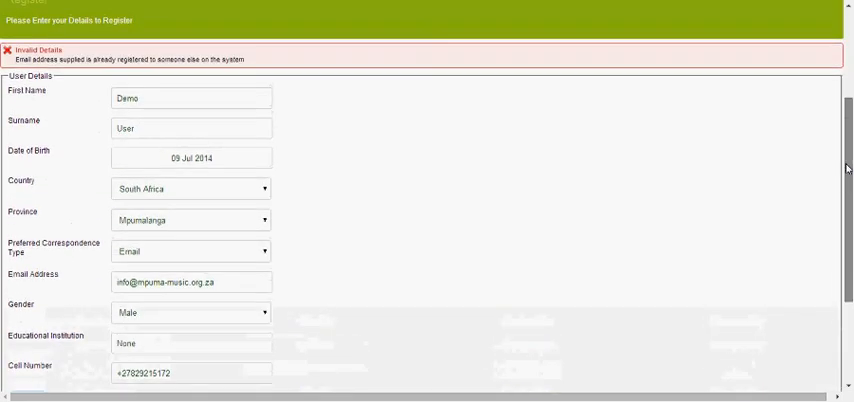
scroll("up", 3)
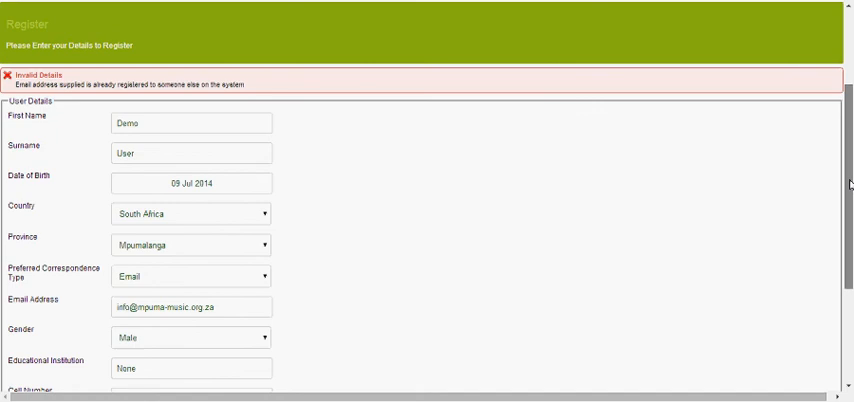
scroll("down", 3)
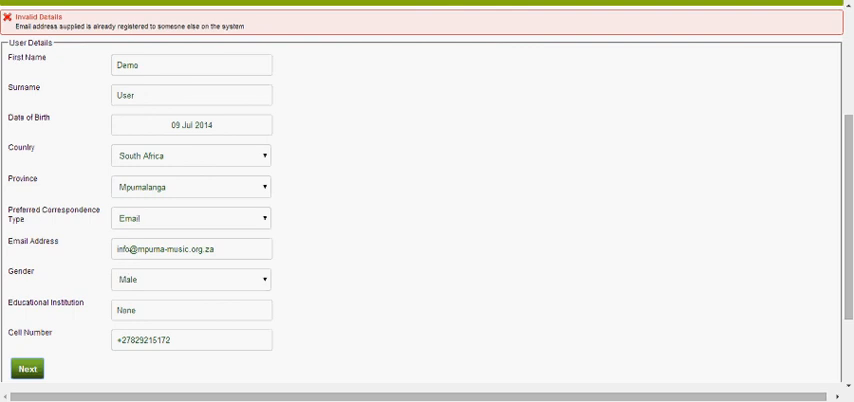
mouse_move(833, 151)
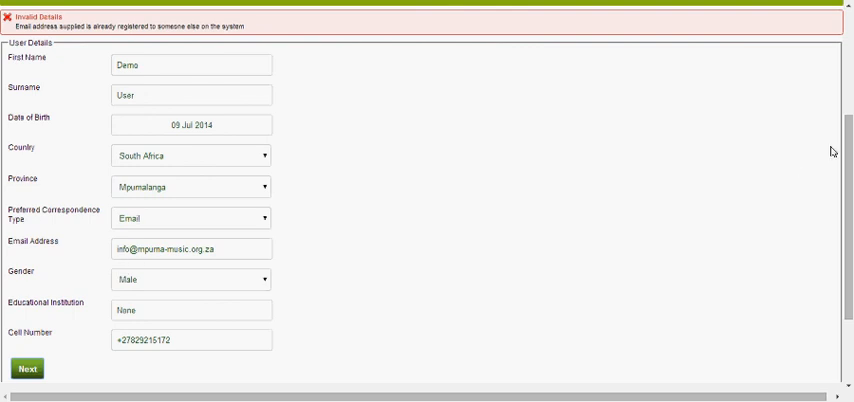
scroll("up", 3)
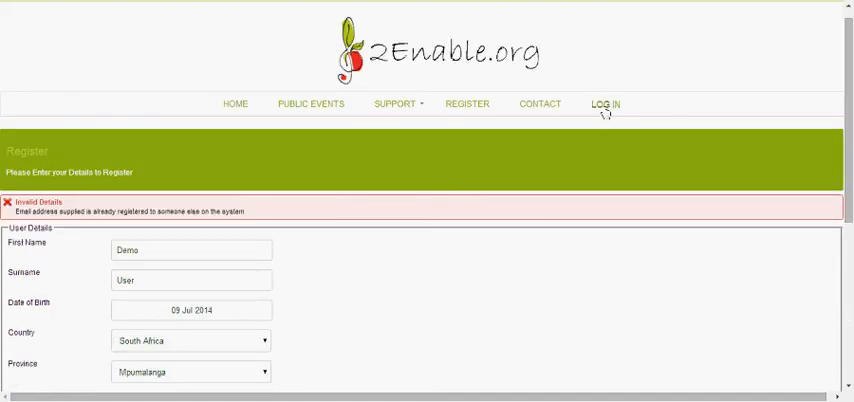
Go to the LOG IN page and focus the Password field.
left_click(605, 103)
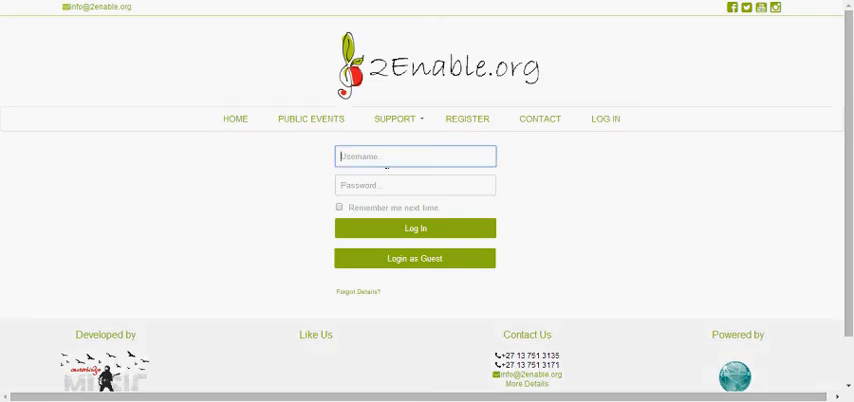
left_click(414, 185)
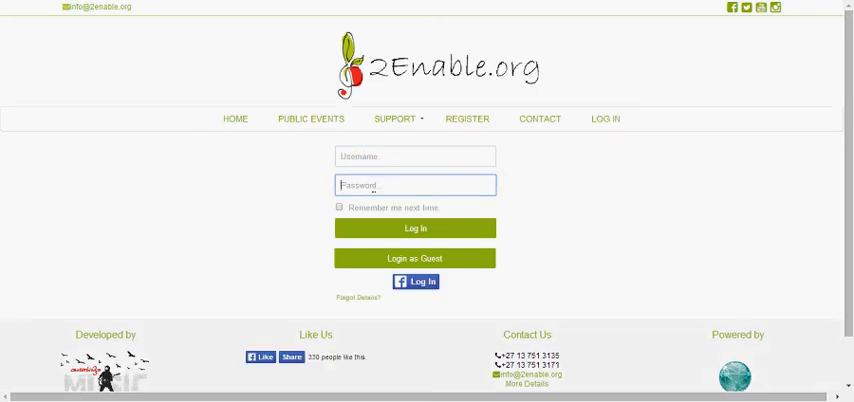